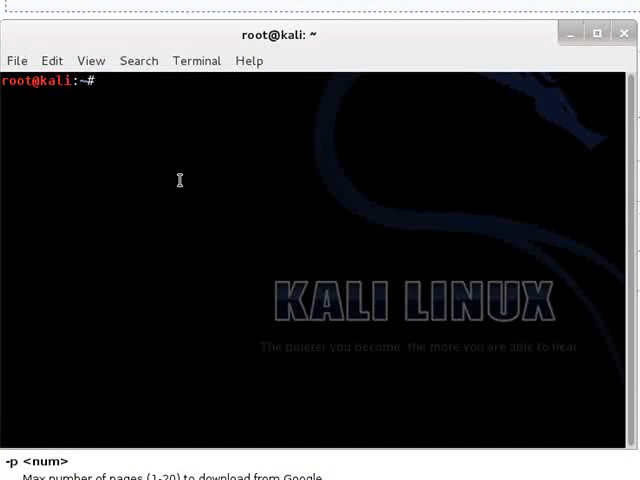
Create the /pentest/enumeration/google/goohost directory tree with mkdir -p.
text(mkdir -)
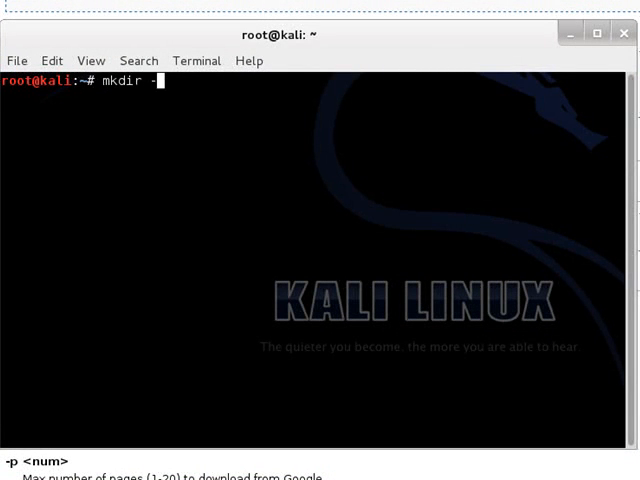
text(p /pentest/e)
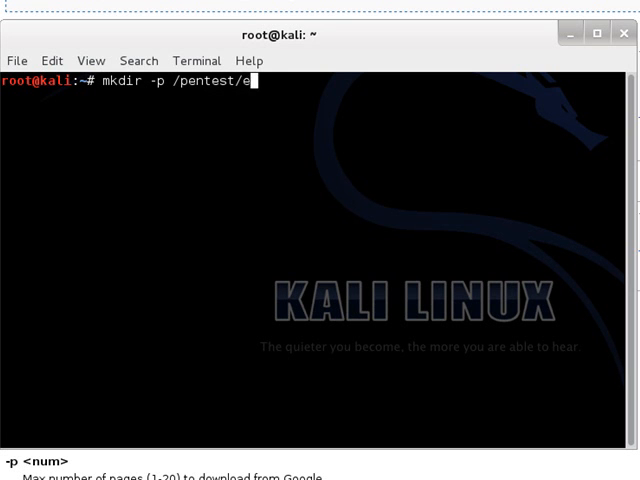
text(numeration/google)
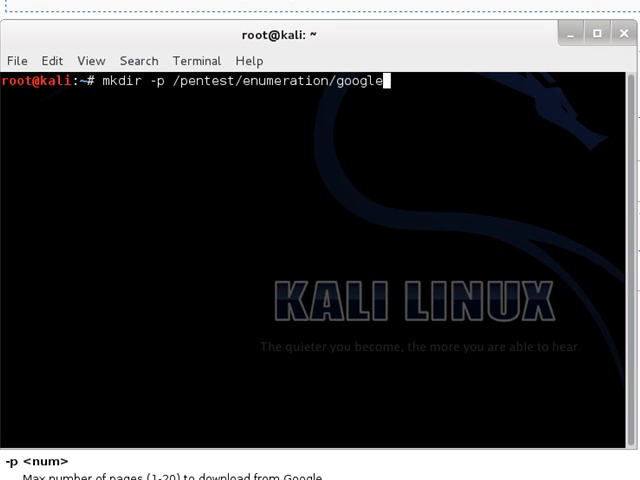
text(/goohost)
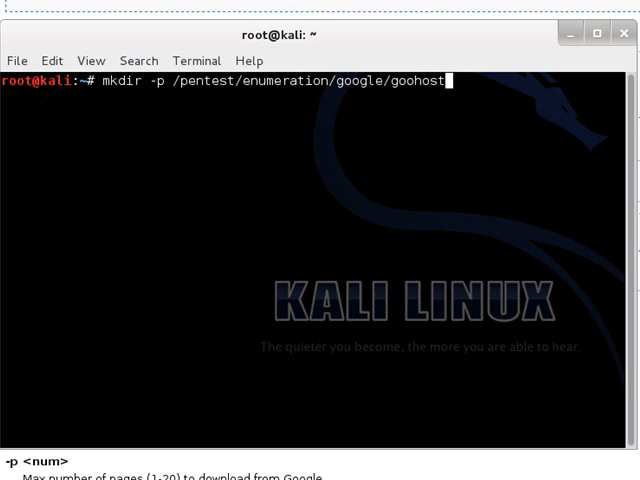
key(Return)
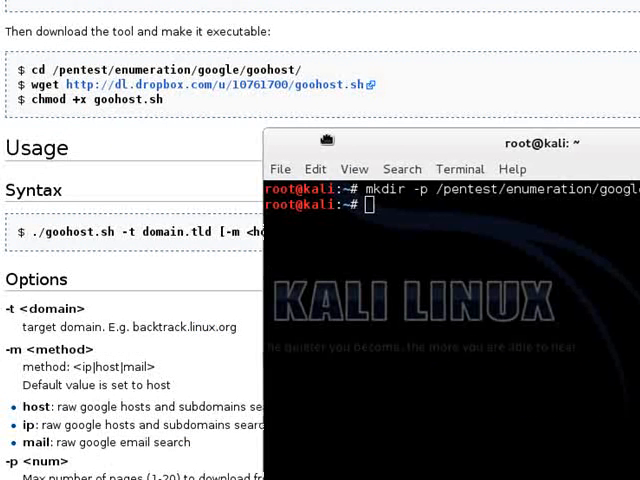
Change into /pentest/enumeration/google/goohost/ and list its empty contents.
text(c)
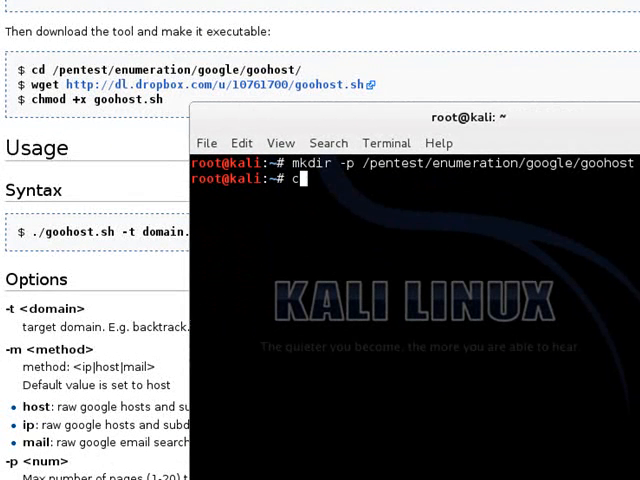
text(d /pen)
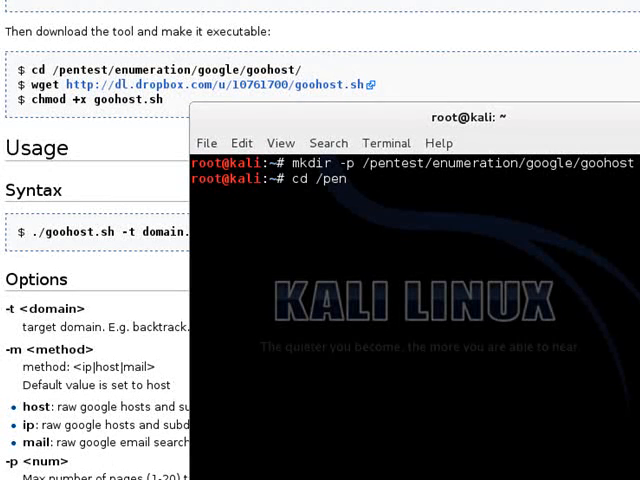
text(test/enumeration/)
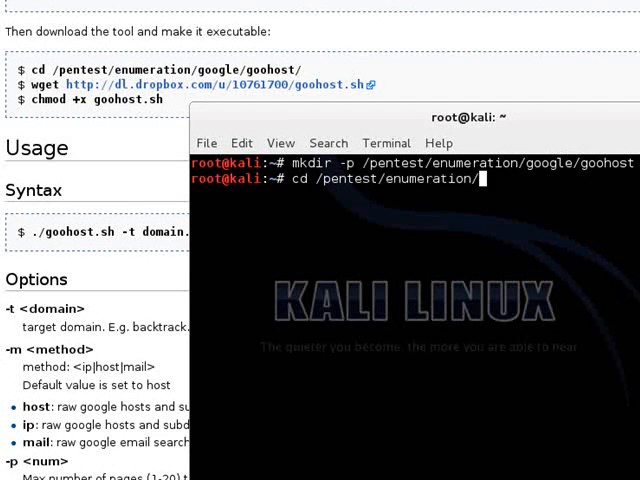
text(google/)
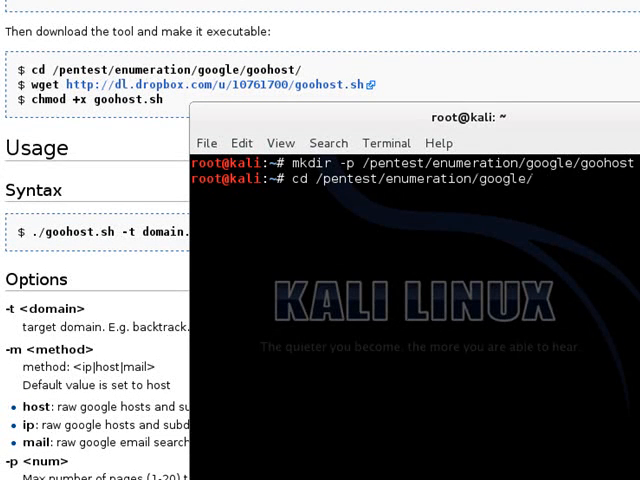
text(goo)
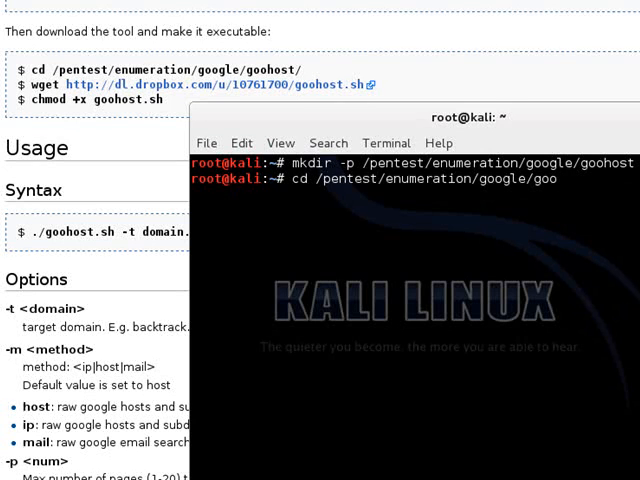
text(host/)
text(wget)
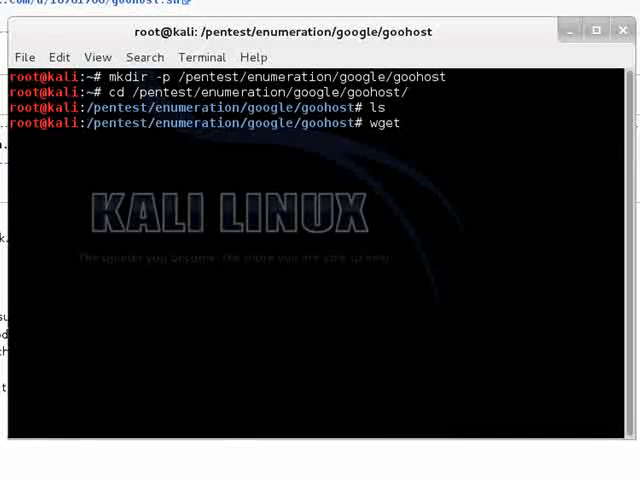
Download goohost.sh from dl.dropbox.com/u/10761700 into the goohost directory with wget.
text(h)
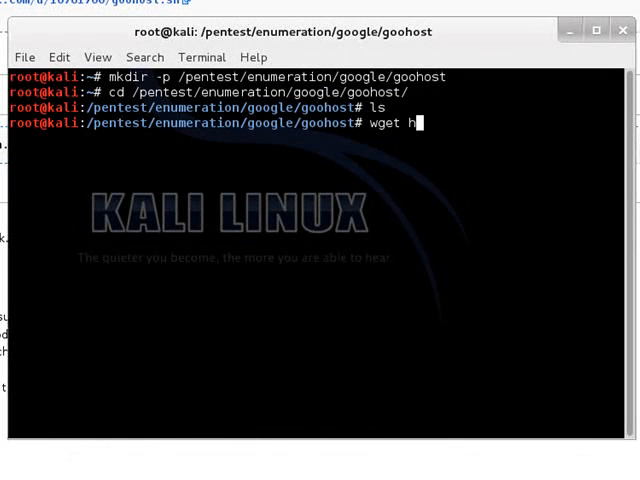
text(ttp://dl.)
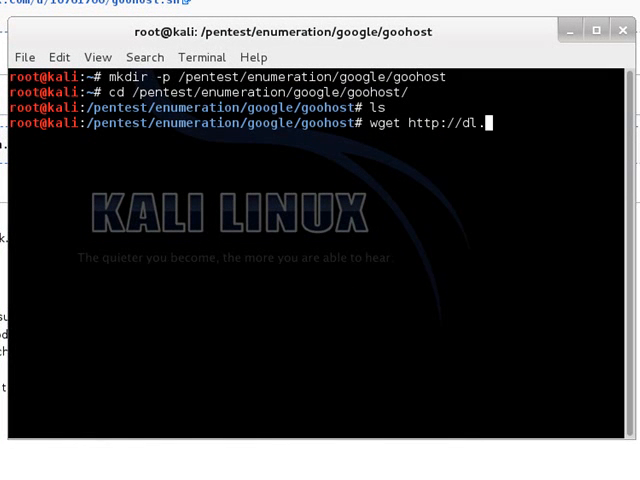
text(ropbox.com)
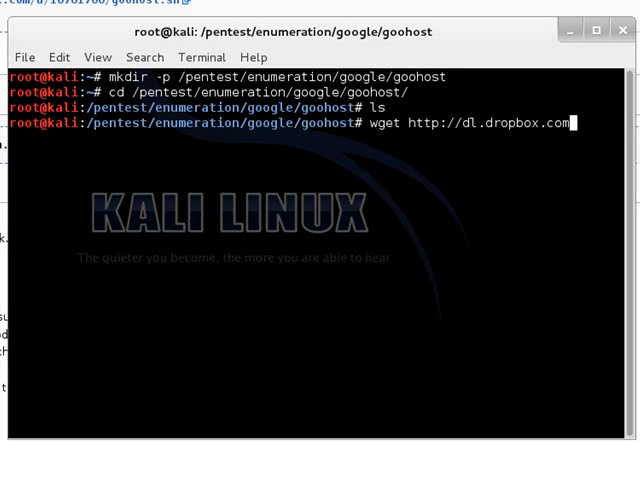
text(/u/10761)
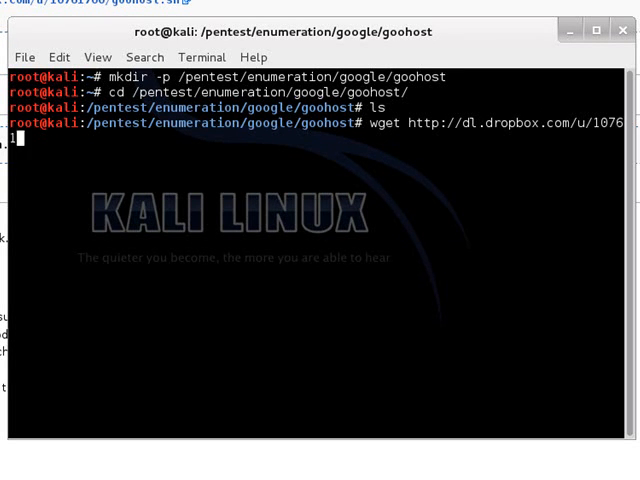
text(700)
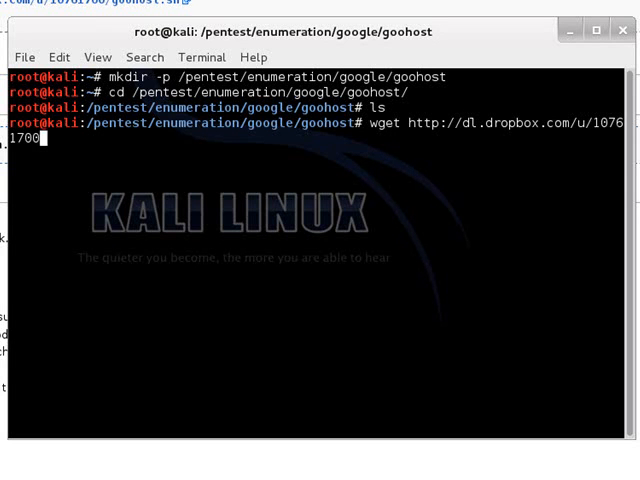
text(/goohost.sh)
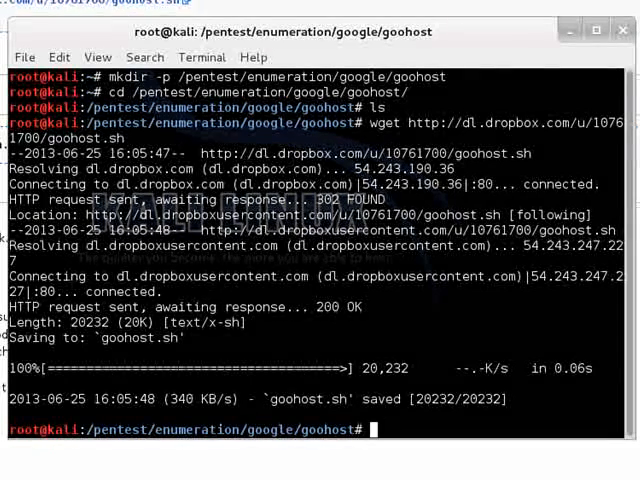
Make goohost.sh executable with chmod +x and confirm its permissions with ls -al.
text(chmod)
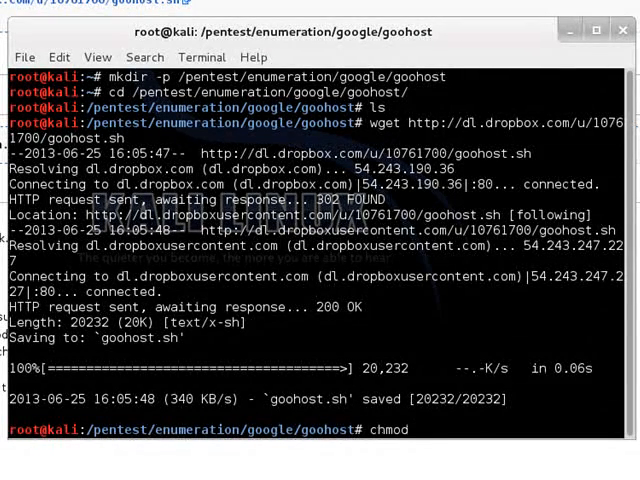
text(+)
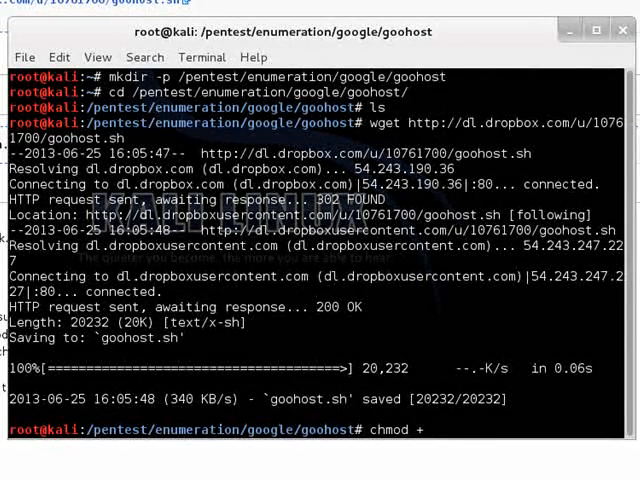
text(x goohost.sh)
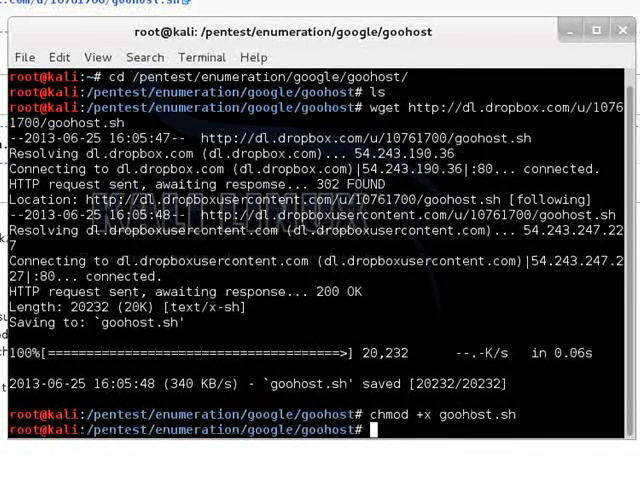
text(ls -al)
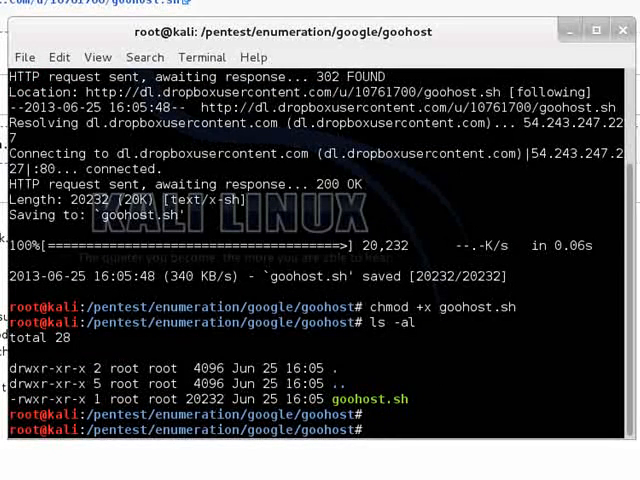
text(./)
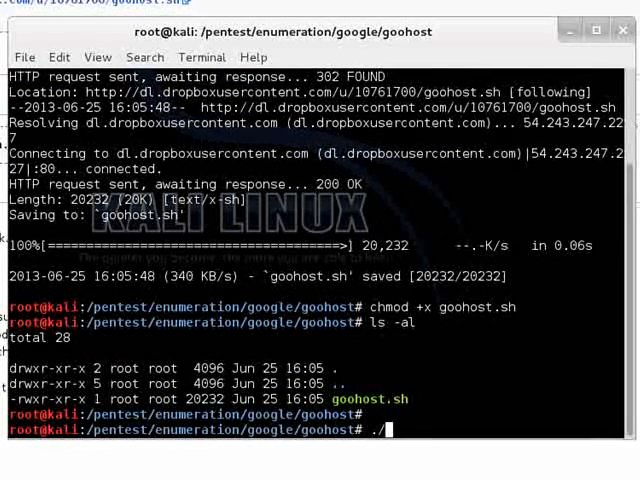
text(goohost.sh)
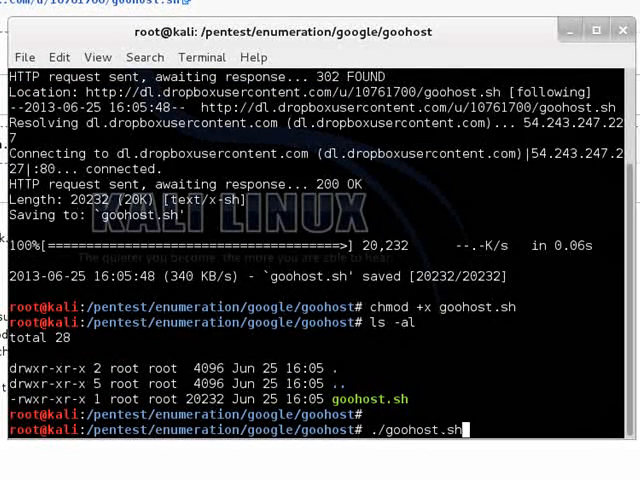
Run ./goohost.sh without arguments to print its usage, methods and example command.
key(Return)
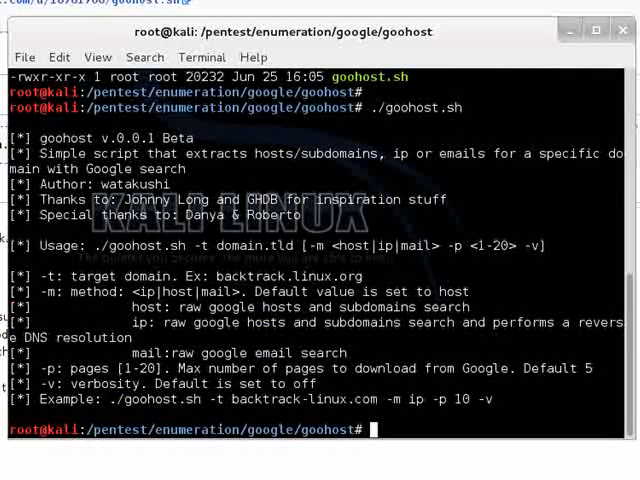
text(cl)
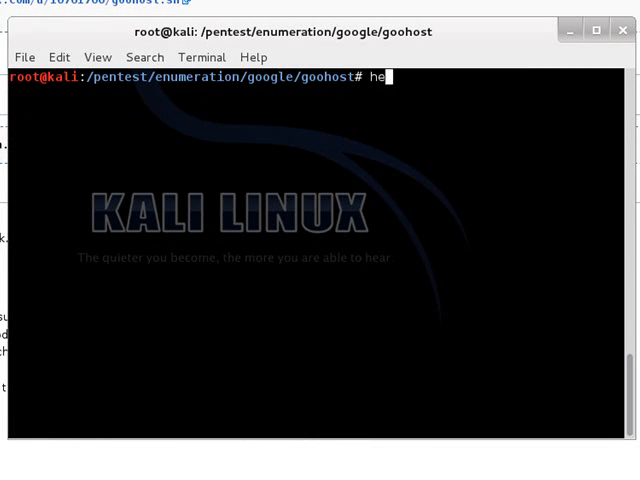
Read the goohost.sh header (GPLv3 license, author watakushi) with head, then clear the screen.
text(ad)
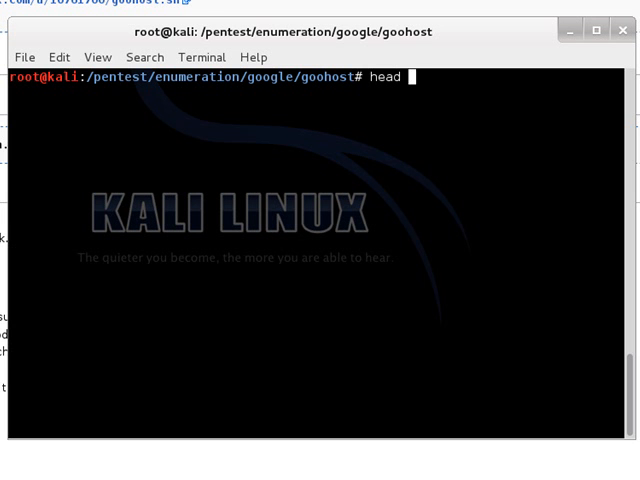
text(./goohost.sh)
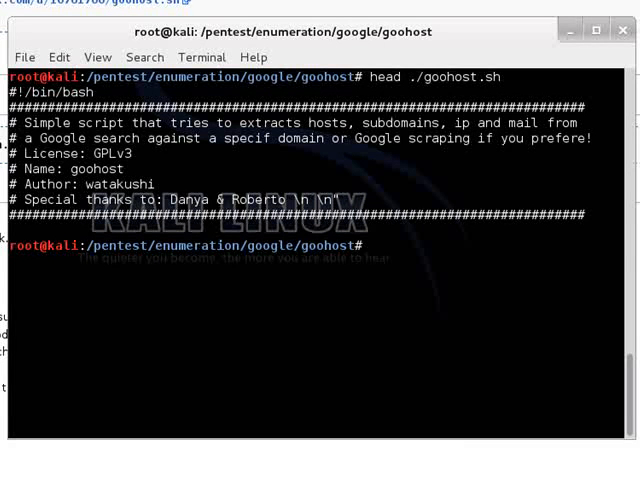
text(./goohost)
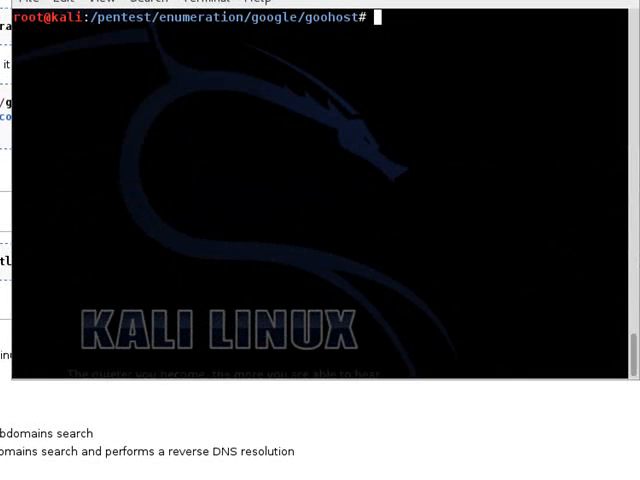
Run goohost against avast.com using the host method.
text(./)
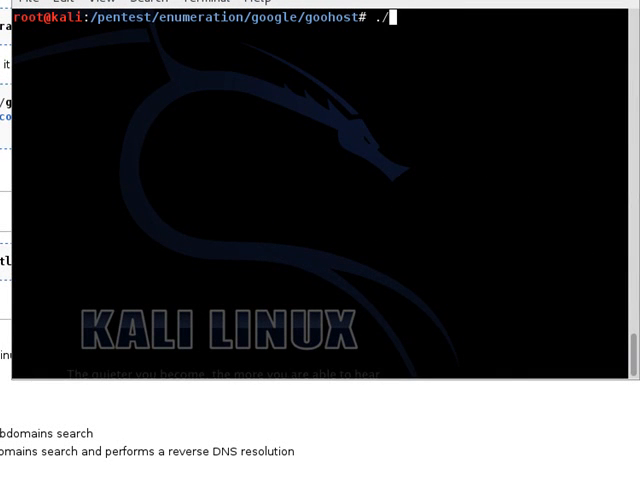
text(goohost)
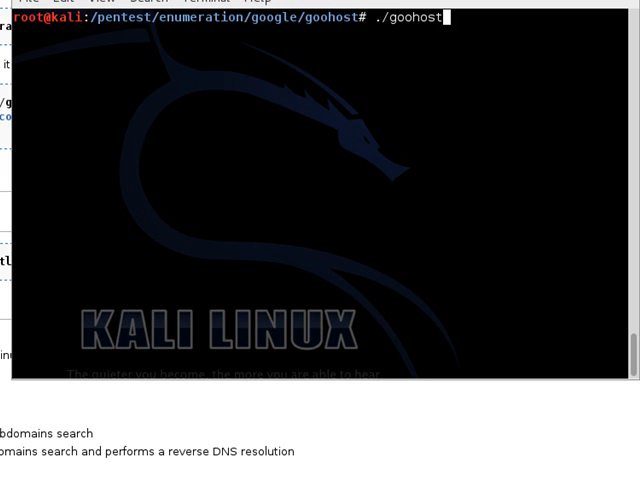
text(.sh -t)
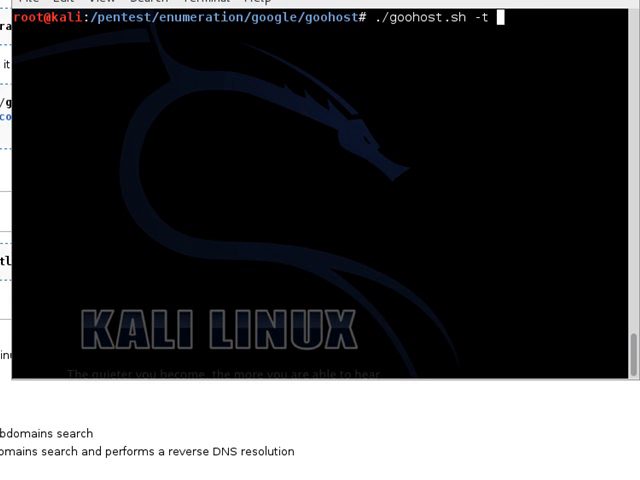
text(avast.com -)
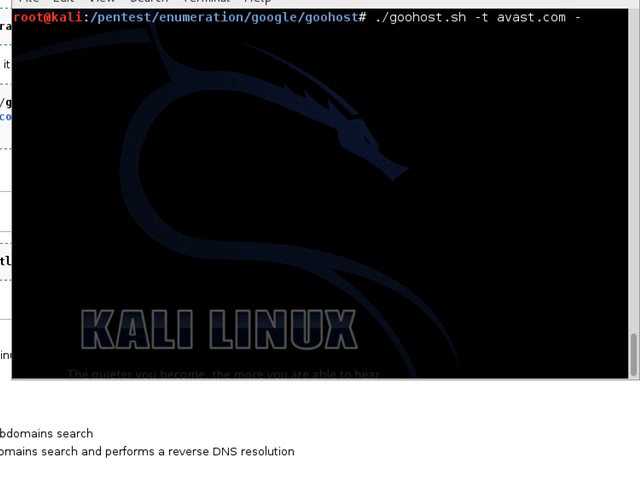
text(m)
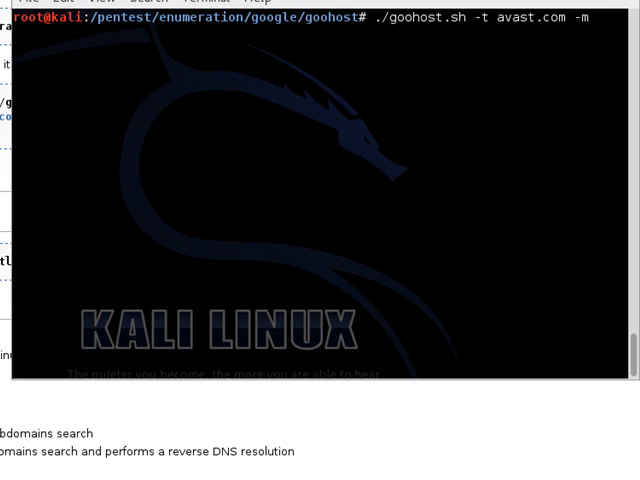
text(host)
text(c)
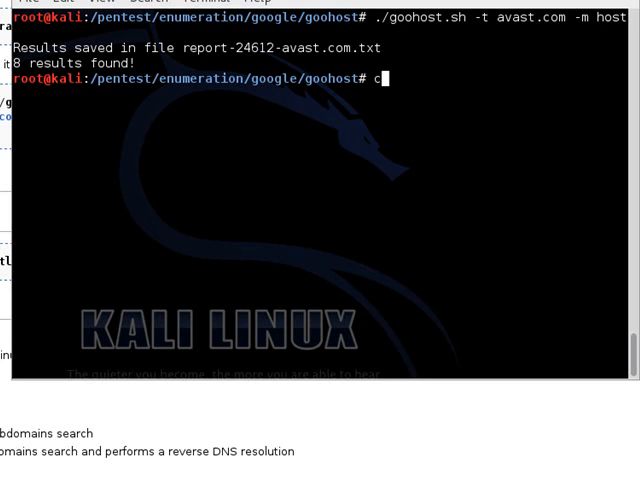
List the eight found subdomains from report-24612-avast.com.txt.
text(at)
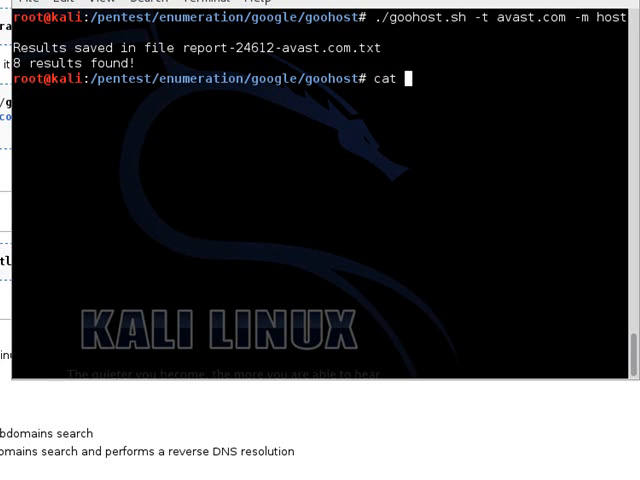
text(report-24612-avast.com.txt)
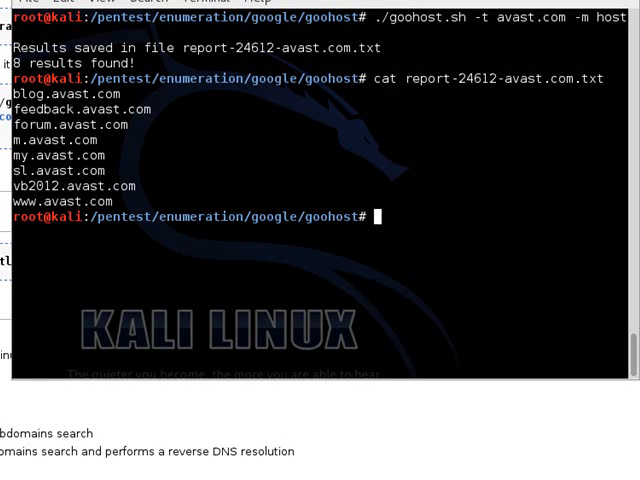
text(c)
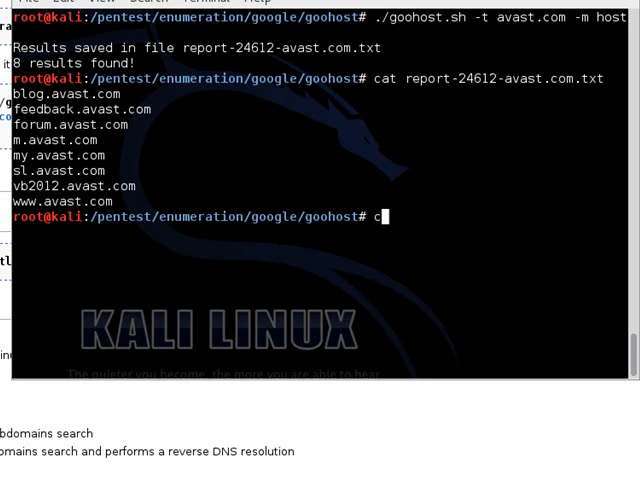
Clear the screen and rerun goohost on avast.com with the ip method.
text(lear)
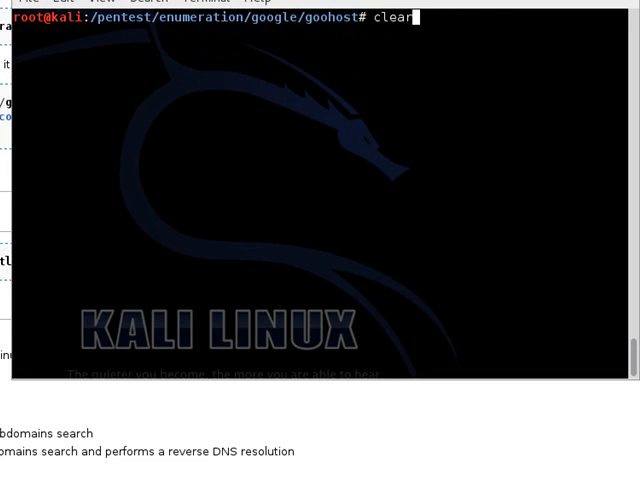
text(./goohost.sh -t avast.com -m host)
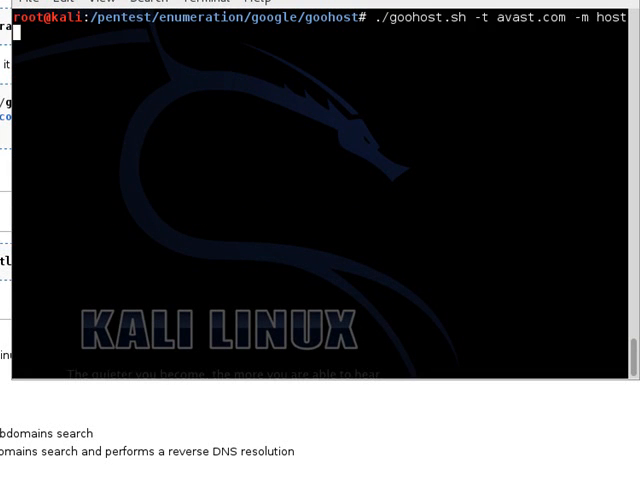
key(BackSpace)
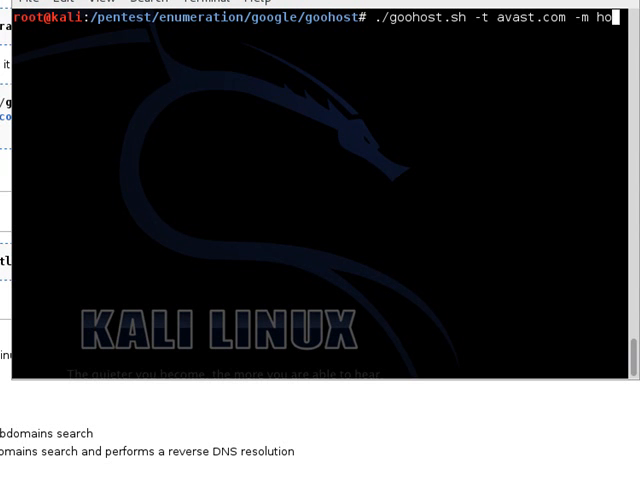
text(ip)
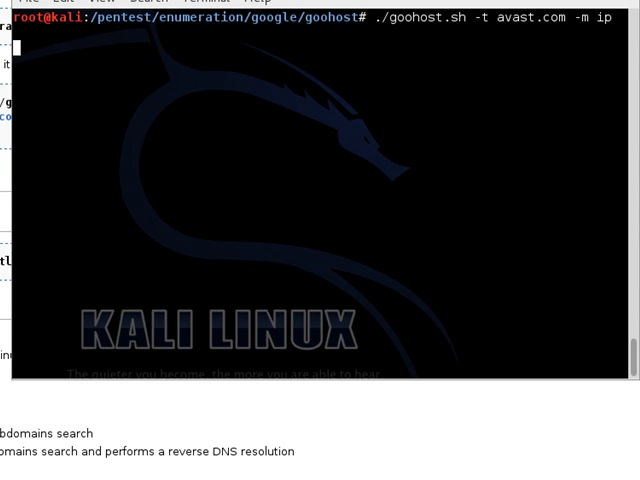
View the ip-method results in report-24133-avast.com.txt.
text(ca)
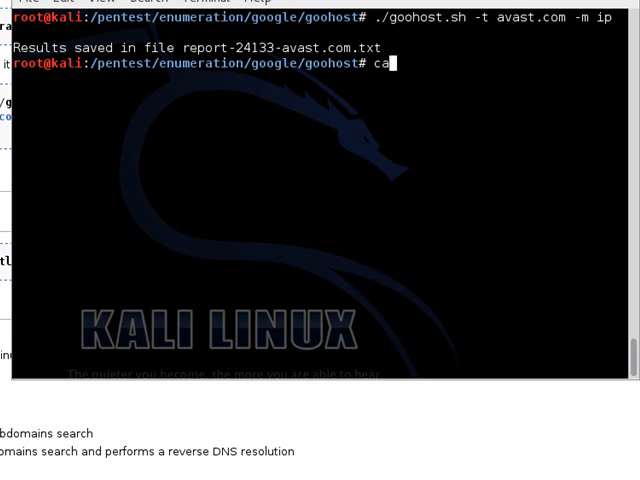
text(t report-24)
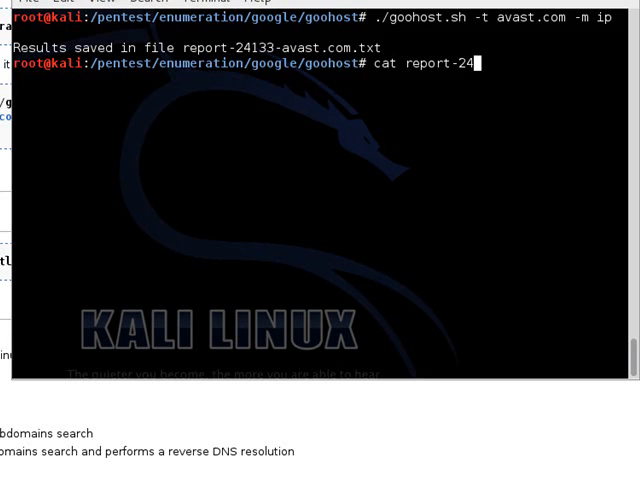
text(1)
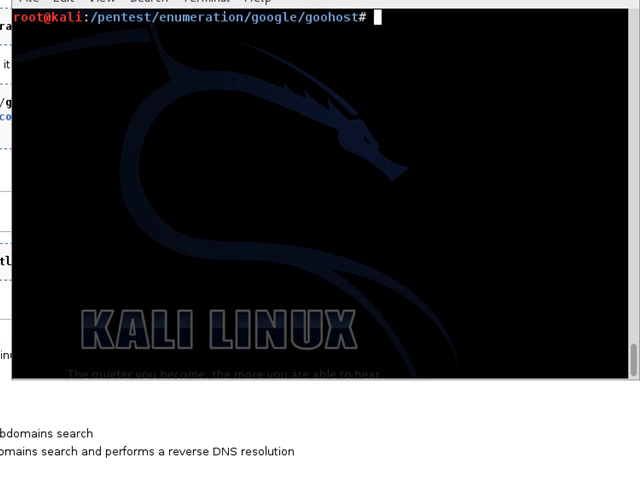
text(cat report-24133-avast.com.txt)
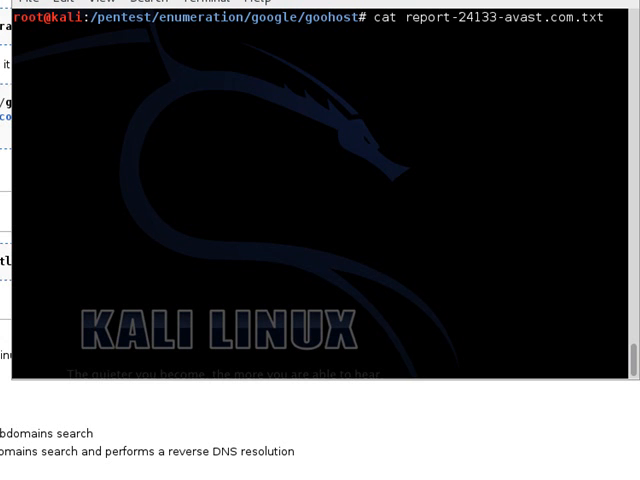
Recall the goohost command and change its method from ip toward mail.
text(./goohost.sh -t avast.com -m ip)
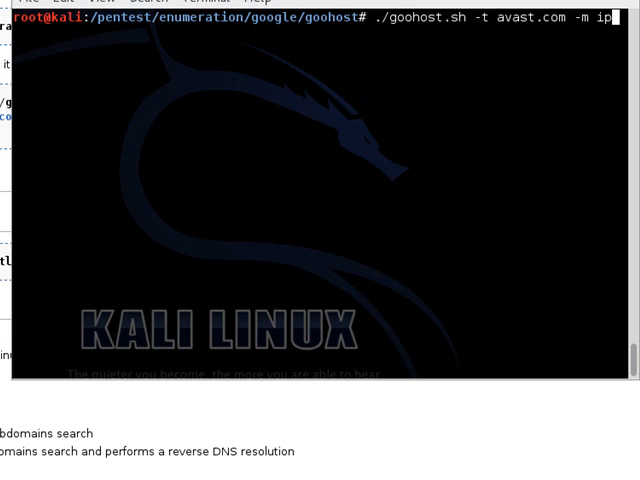
key(BackSpace)
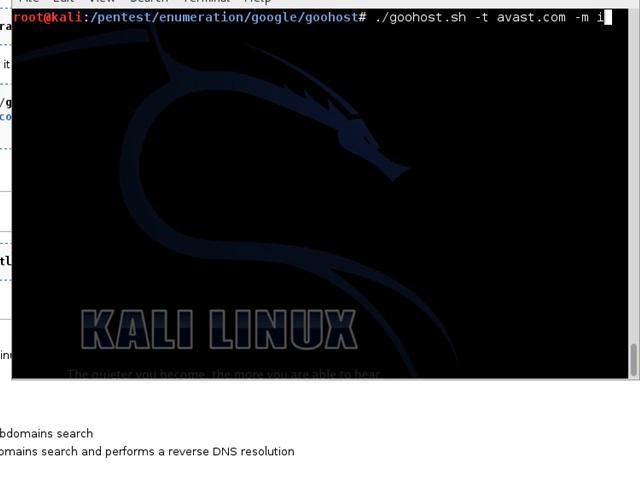
text(em)
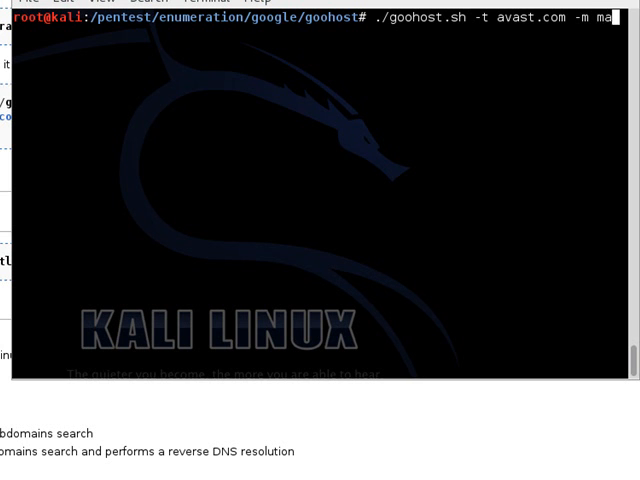
Run the mail method on avast.com, view the empty report-13849-avast.com.txt, then clear.
text(il)
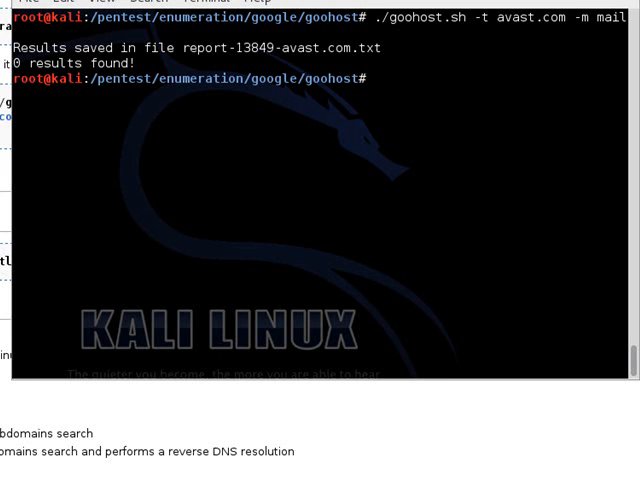
text(cat re)
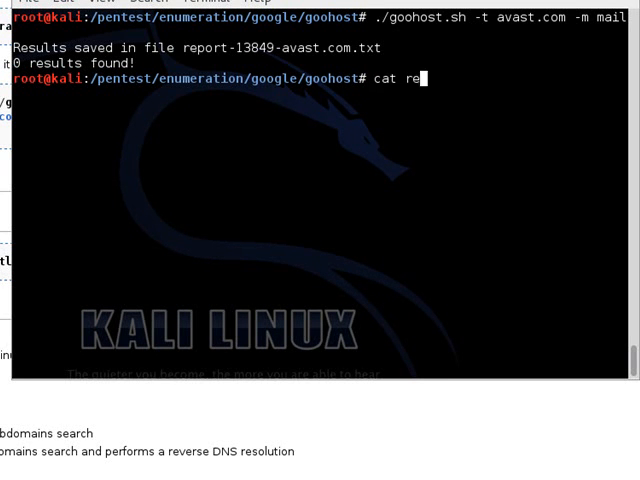
text(port-13849-avast.com.txt)
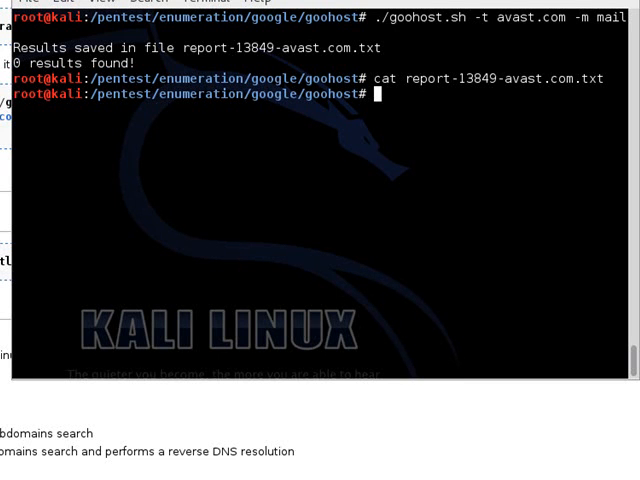
text(clear)
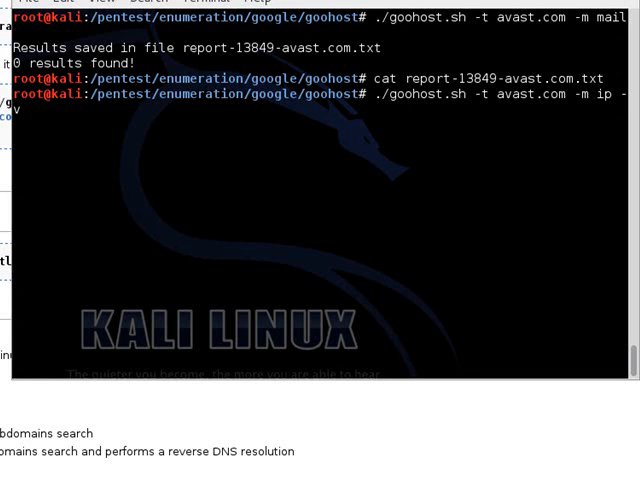
Launch ./goohost.sh -t avast.com -m ip -v to show its verbose Google queries.
key(Return)
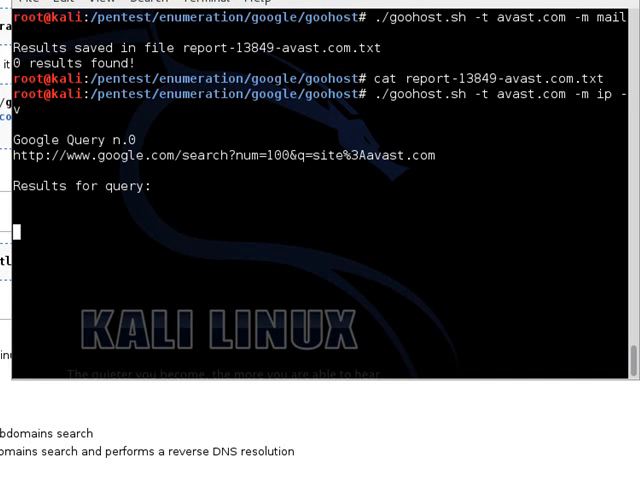